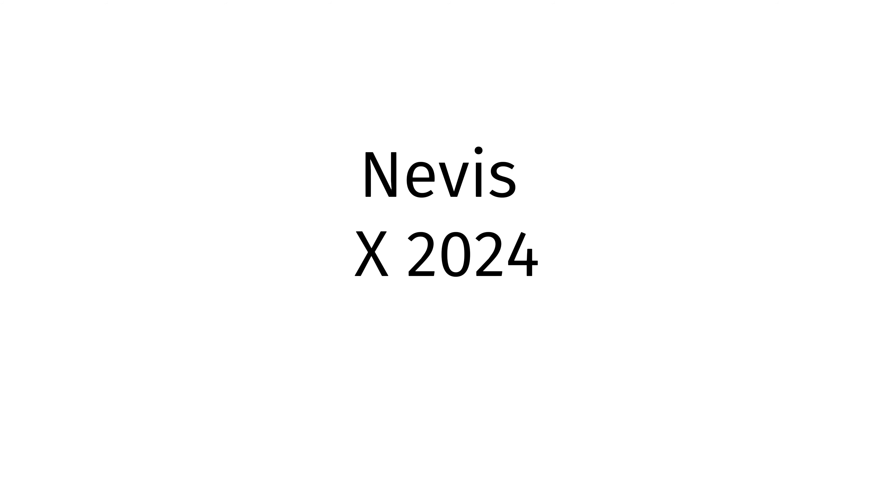
pyautogui.write('neh-vis')
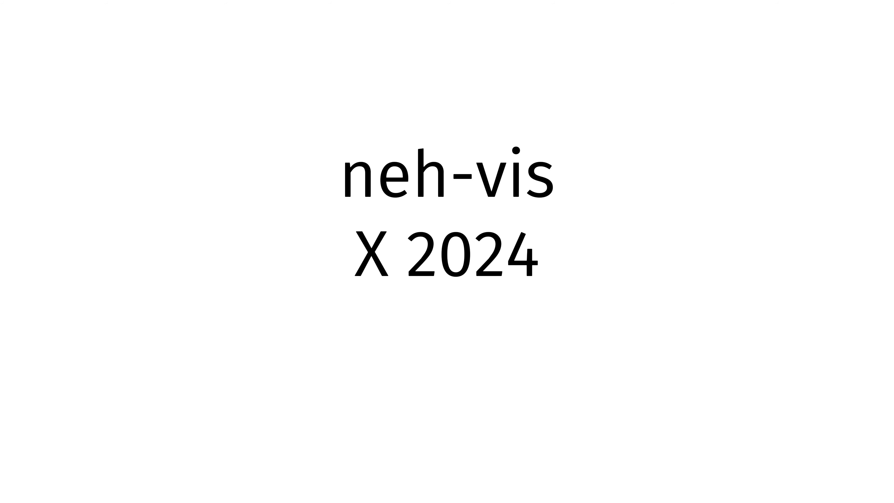